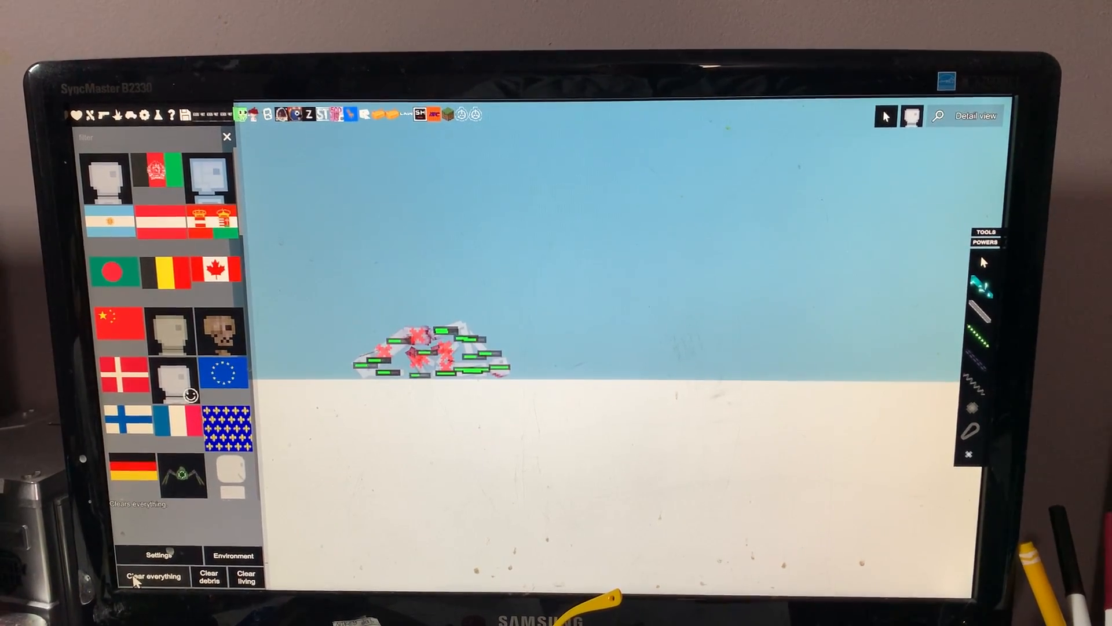
# Clear the pile of bodies so the pale creature can be tested on a fresh human
pyautogui.click(148, 578)
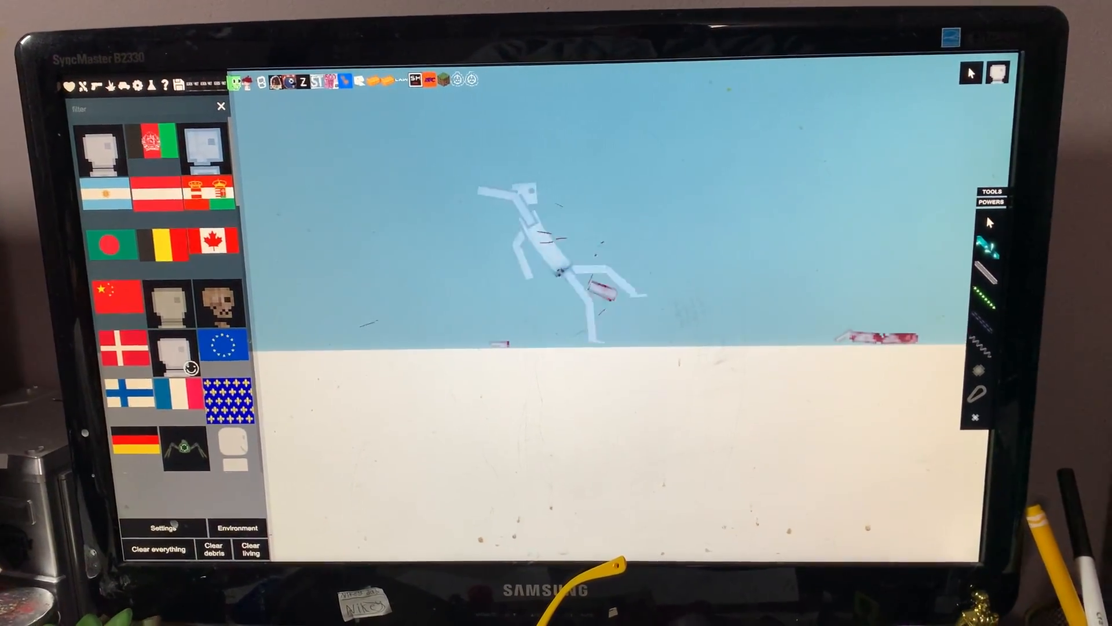
# Spawn the tall pale humanoid creature near the humans and let it kill them
pyautogui.click(157, 548)
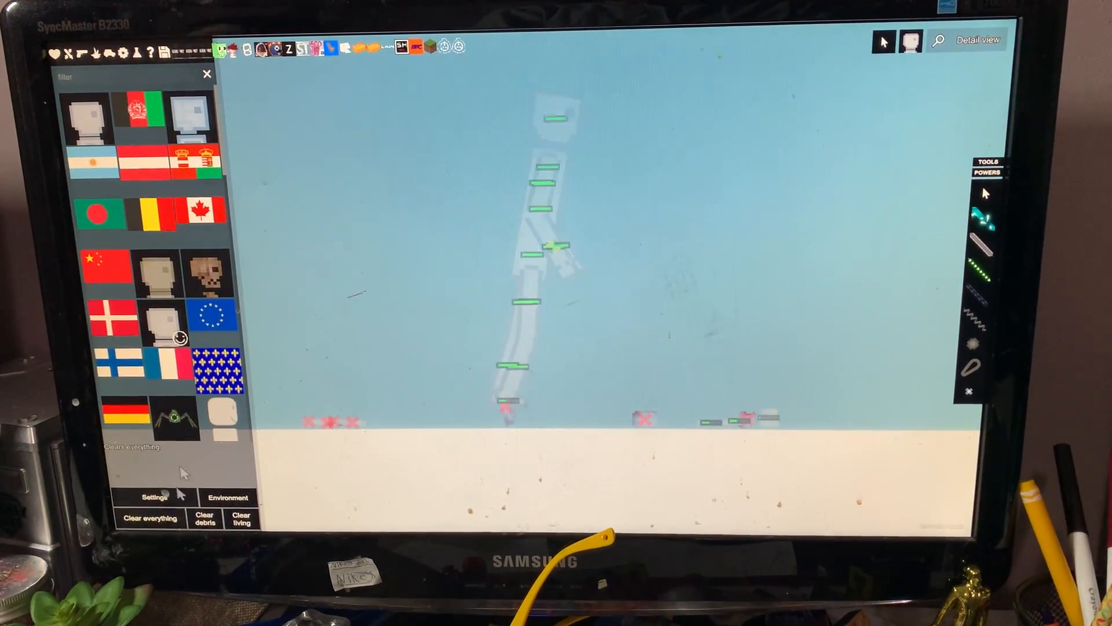
# Clear the scene so the large blue creature can face a human
pyautogui.click(149, 516)
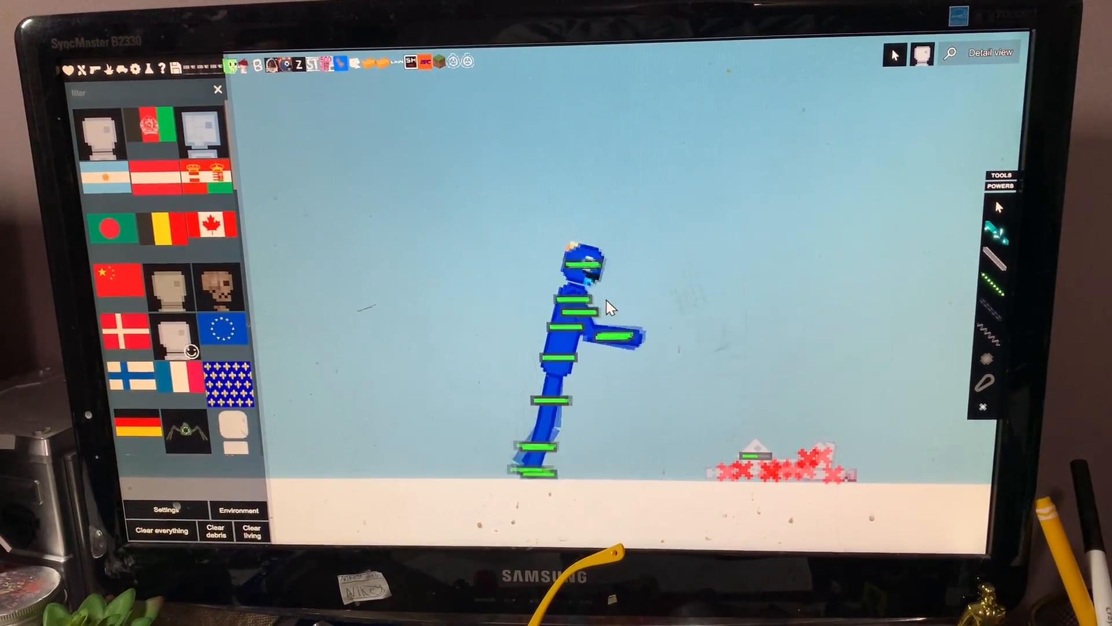
# Remove the blue creature and its remains, making room for the grey rocky creature
pyautogui.rightClick(611, 311)
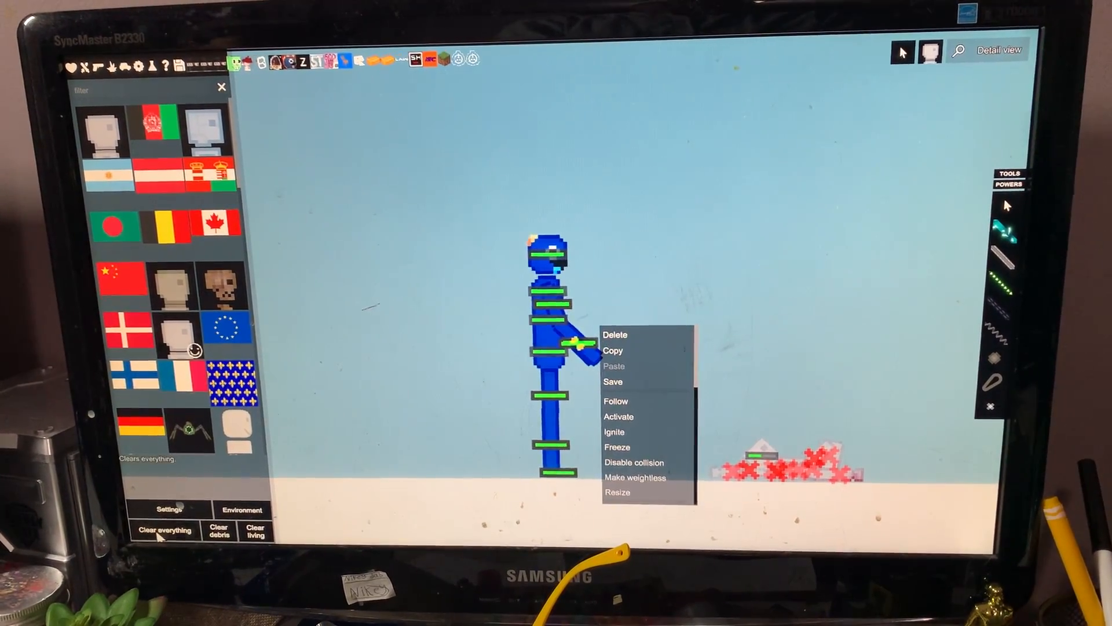
pyautogui.click(167, 529)
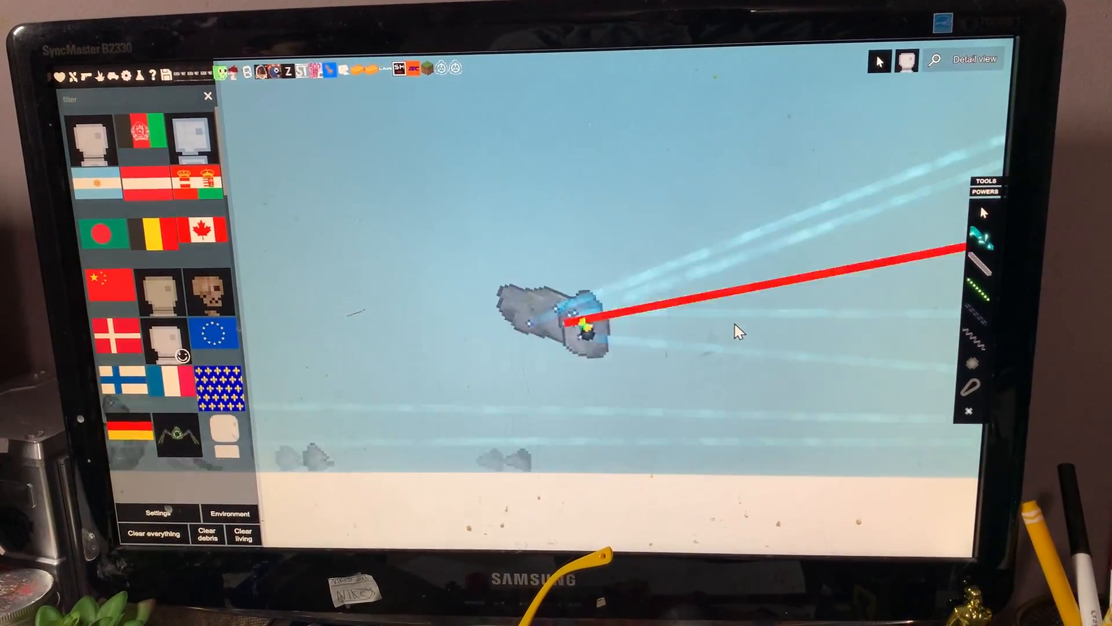
# Unleash the giant black segmented creature, then clear everything so the scene is empty
pyautogui.click(152, 533)
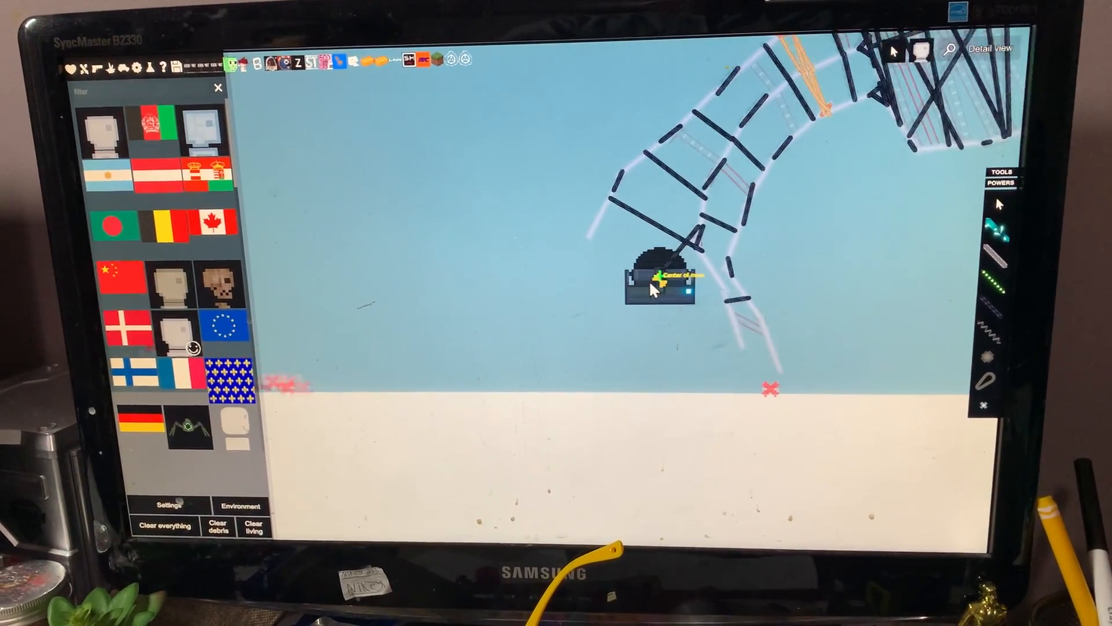
pyautogui.click(167, 526)
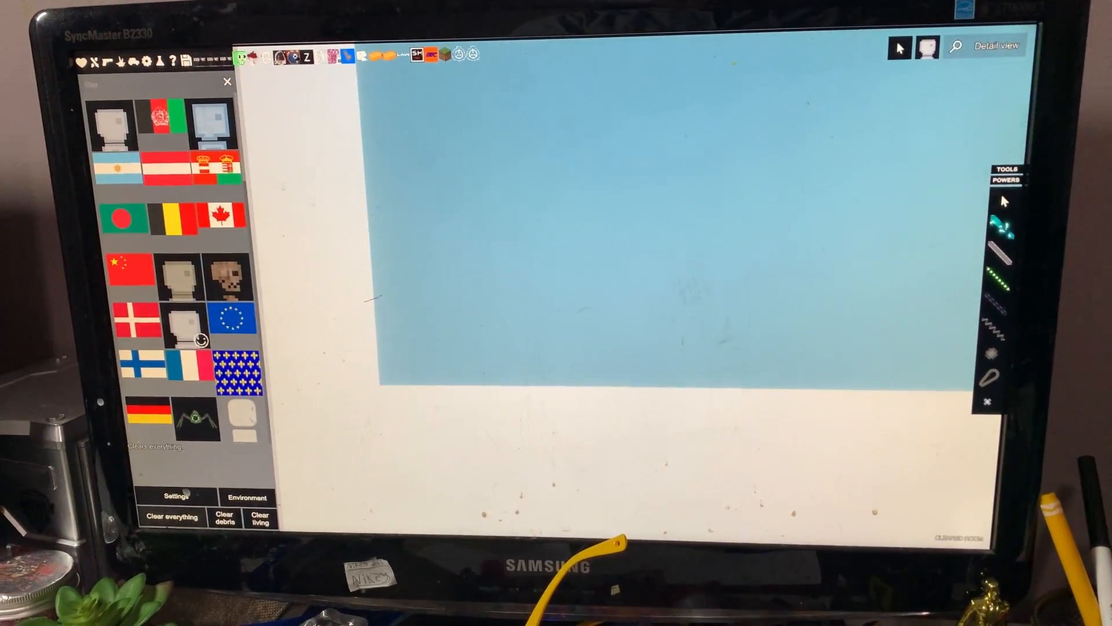